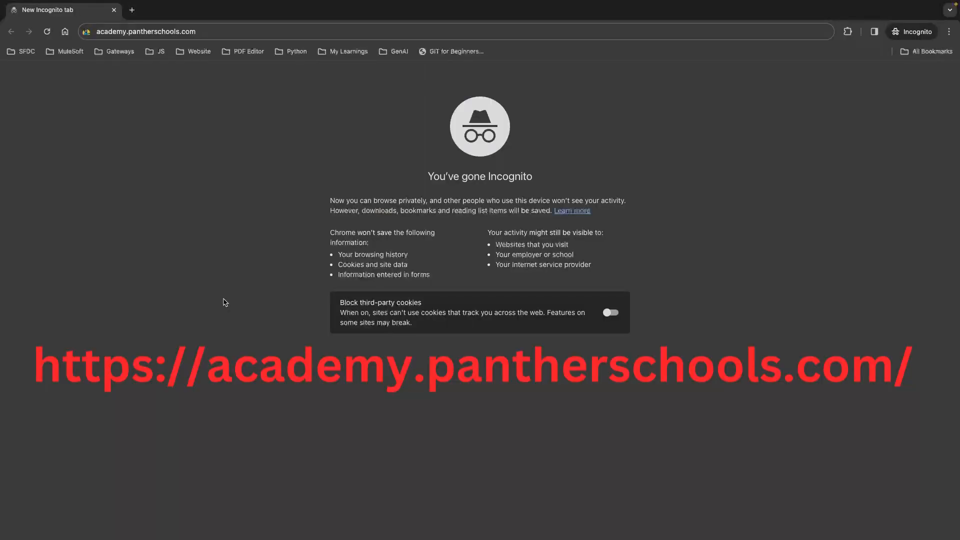
- Load academy.pantherschools.com in the incognito window's address bar
click(147, 31)
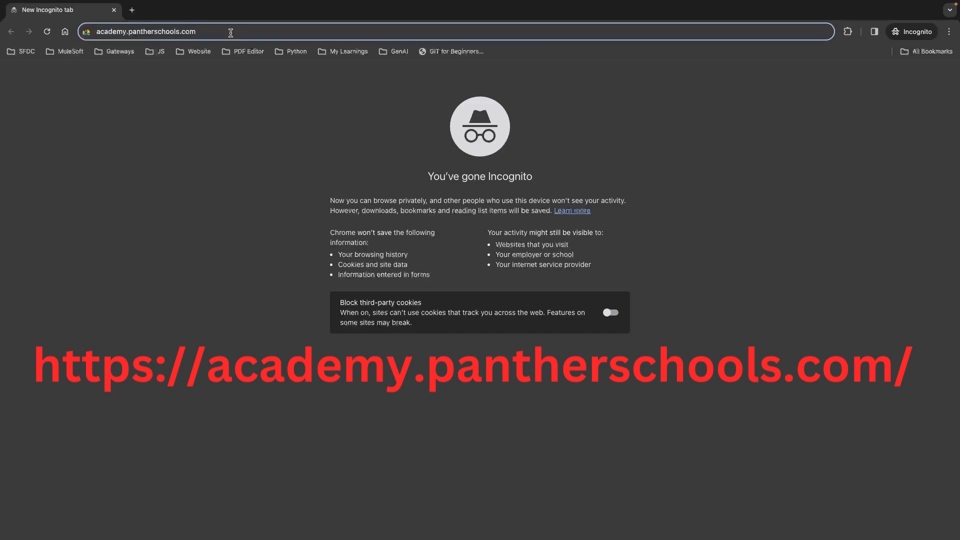
key(Return)
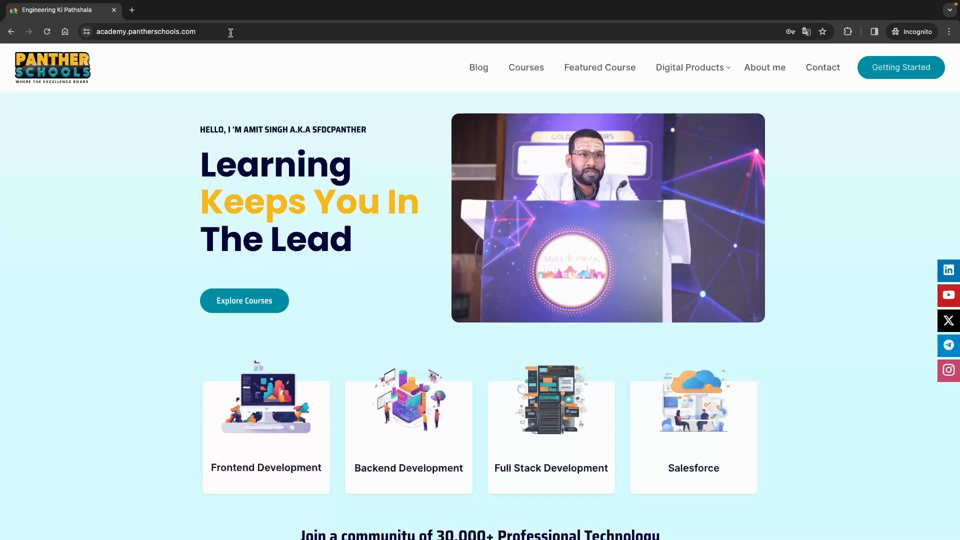
mouse_move(365, 218)
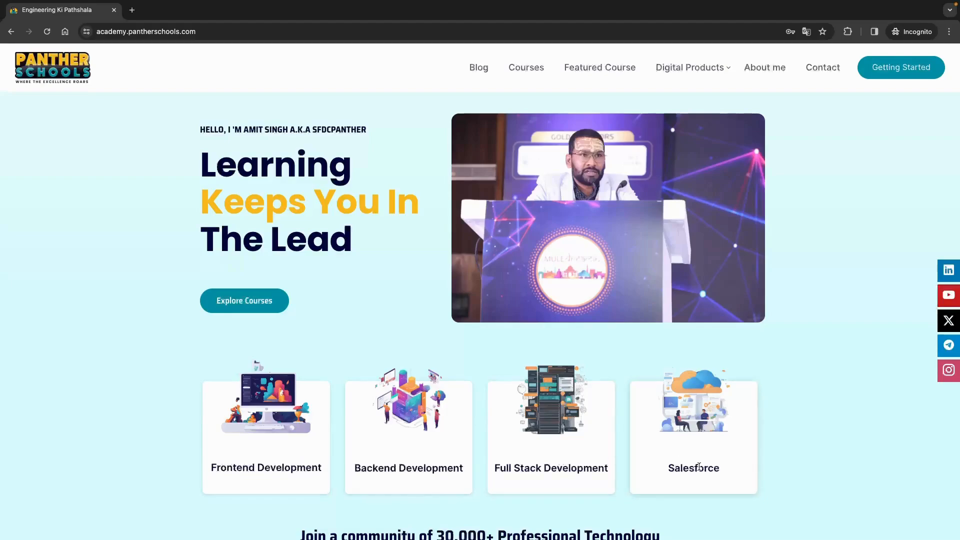
- Scroll slightly past the four course category cards to the community membership banner
scroll(down, 3)
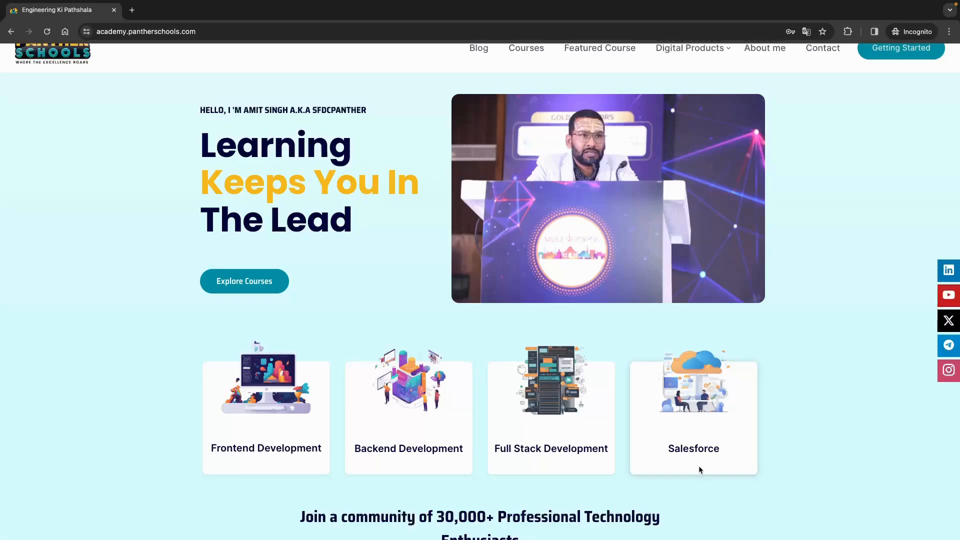
- Scroll down to the Salesforce Admin and Salesforce Development course cards
scroll(up, 3)
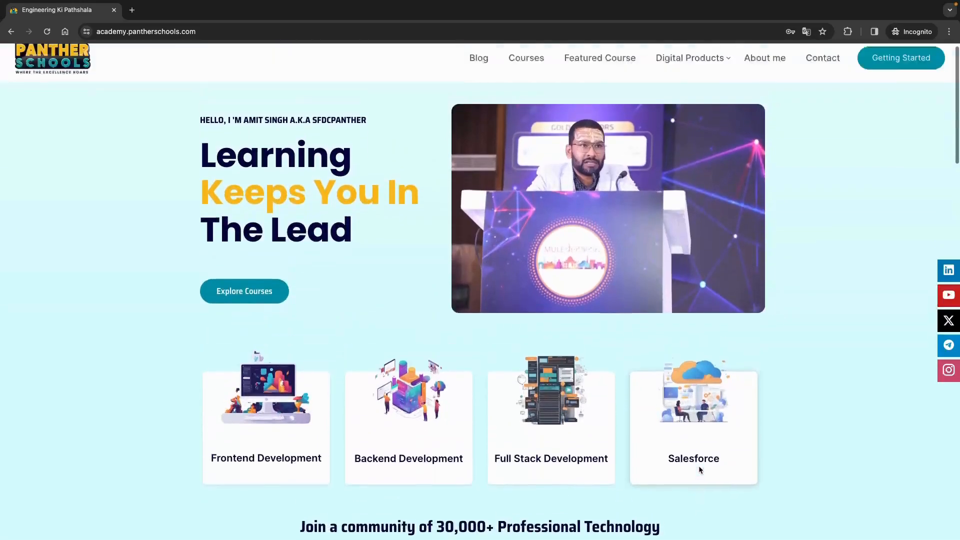
scroll(down, 3)
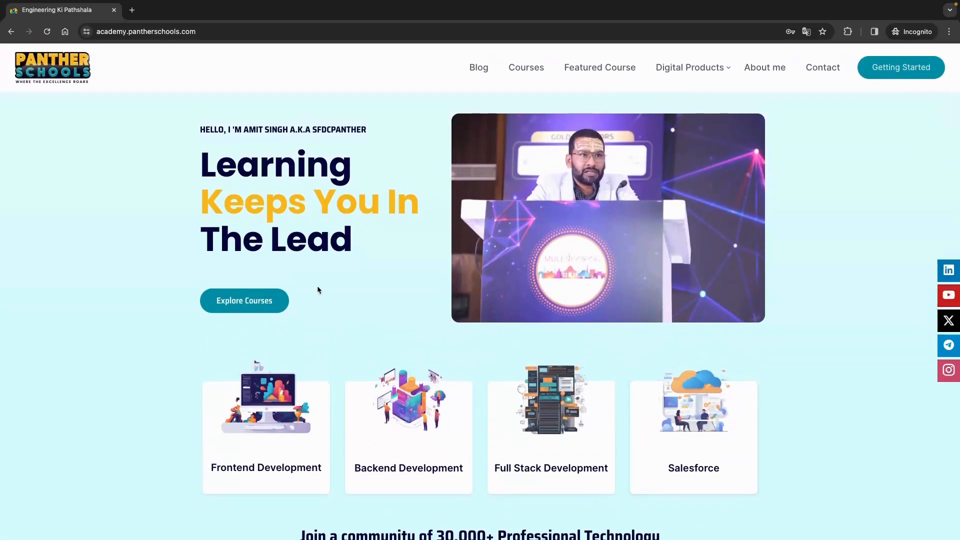
scroll(down, 3)
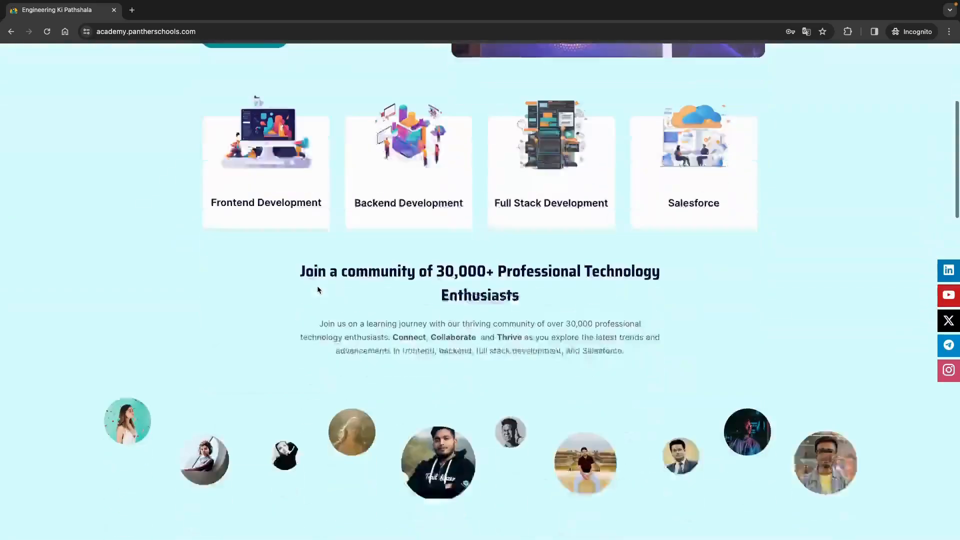
scroll(down, 3)
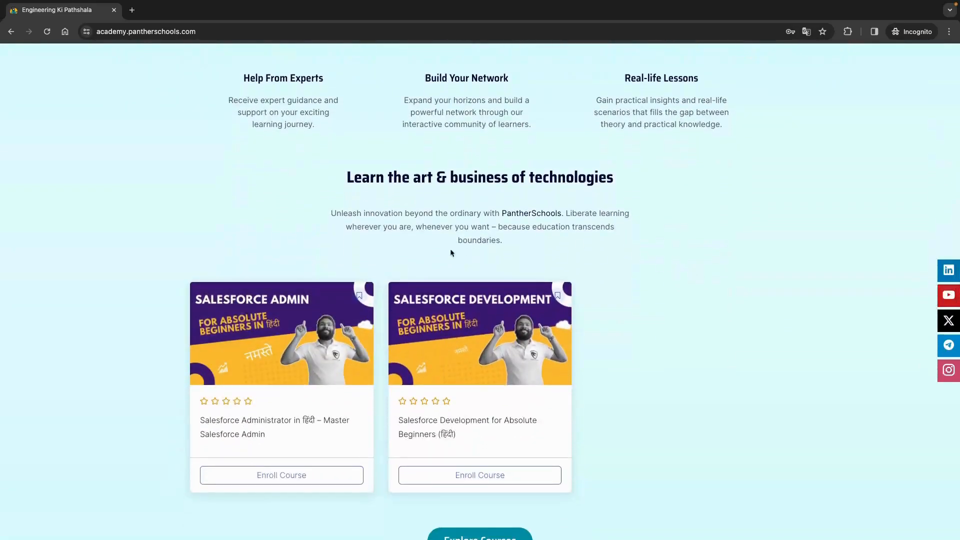
scroll(down, 3)
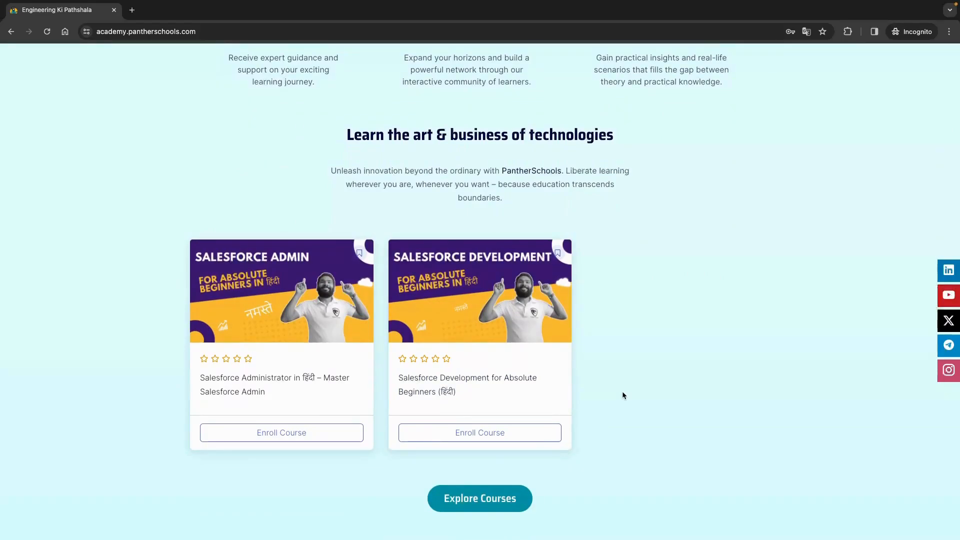
mouse_move(615, 396)
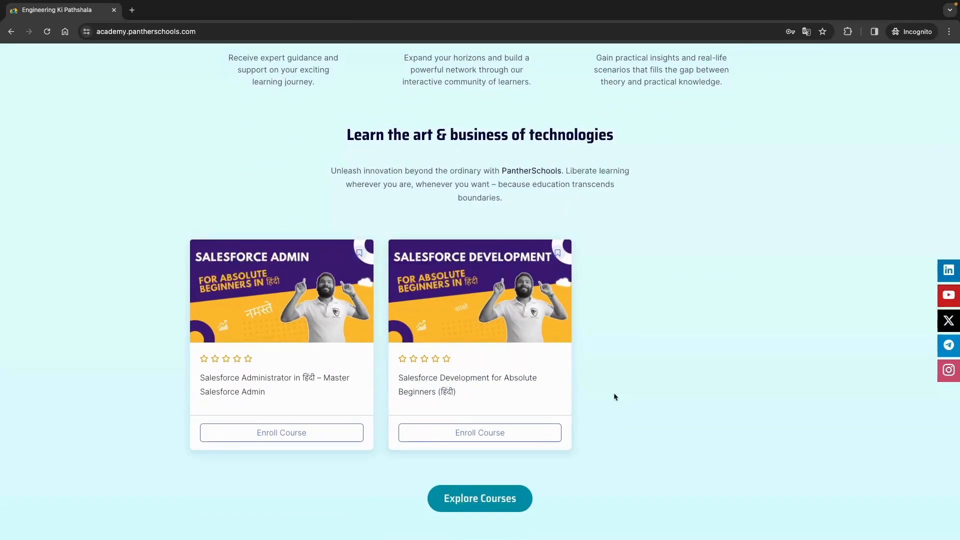
mouse_move(688, 472)
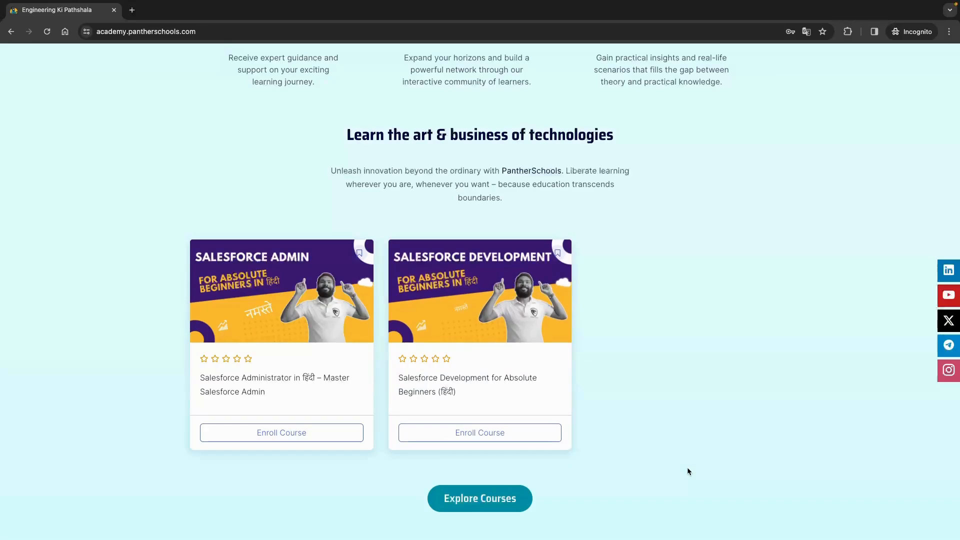
- Scroll past the four Digital Products listings to the Success Stories and footer
scroll(down, 3)
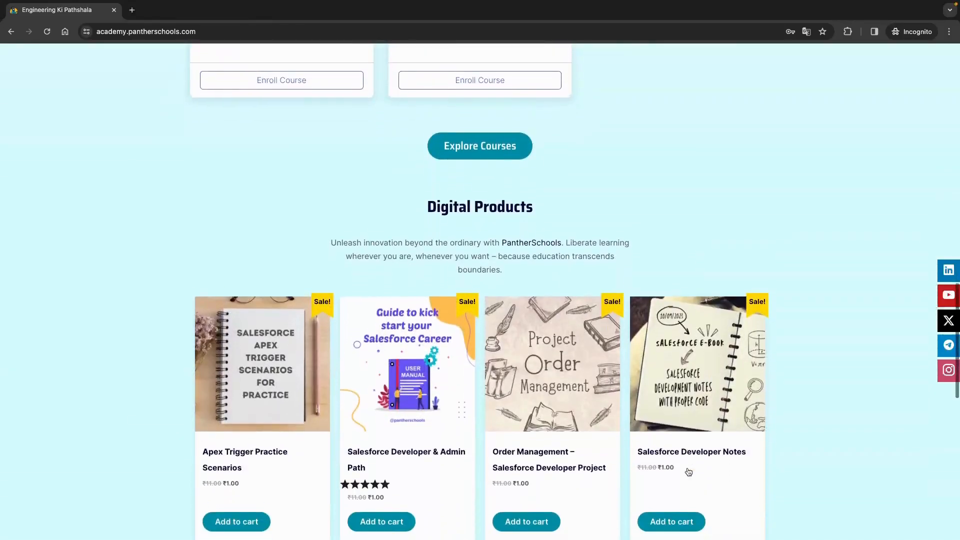
scroll(down, 3)
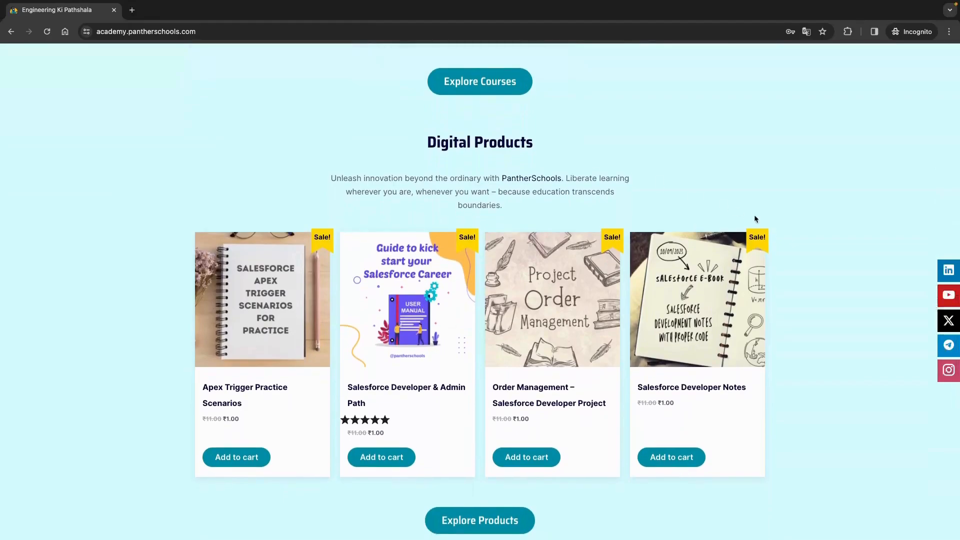
mouse_move(838, 374)
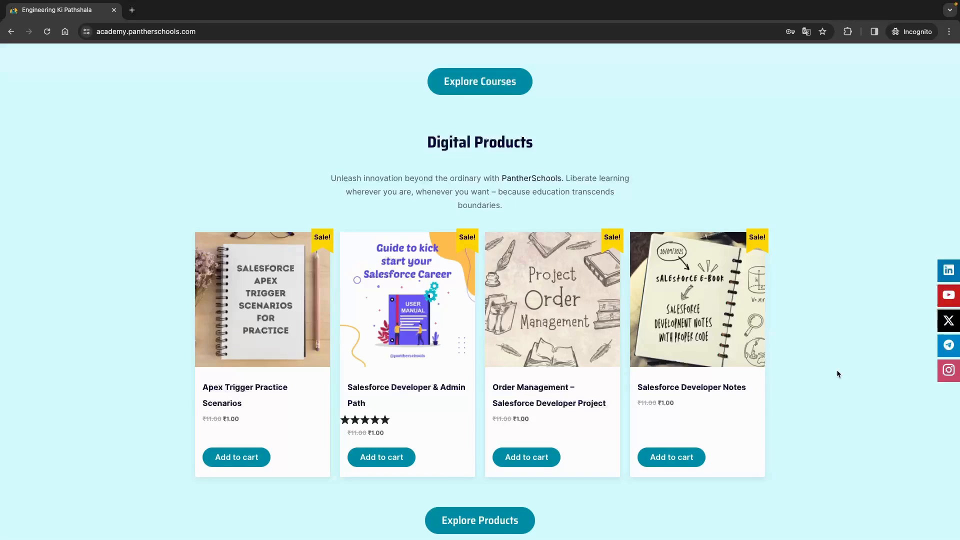
mouse_move(662, 408)
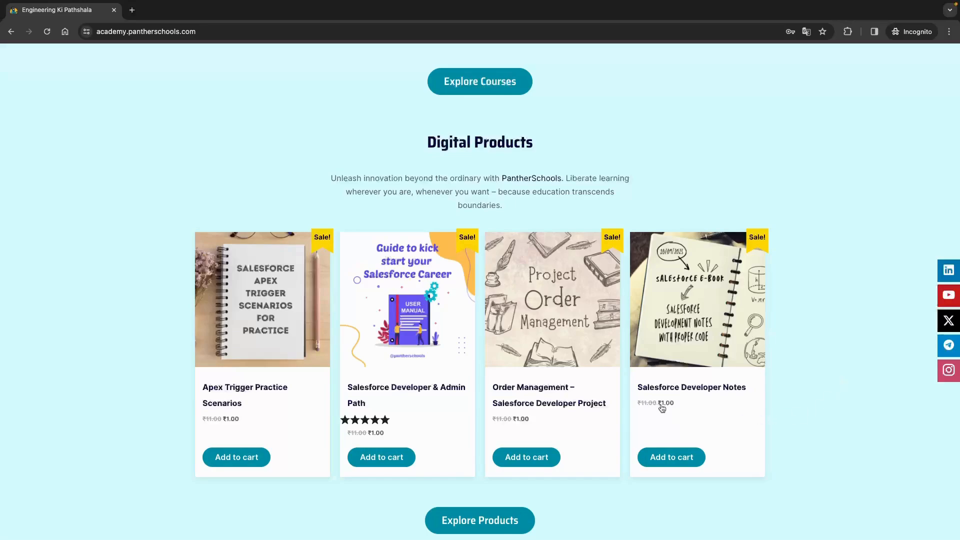
mouse_move(856, 415)
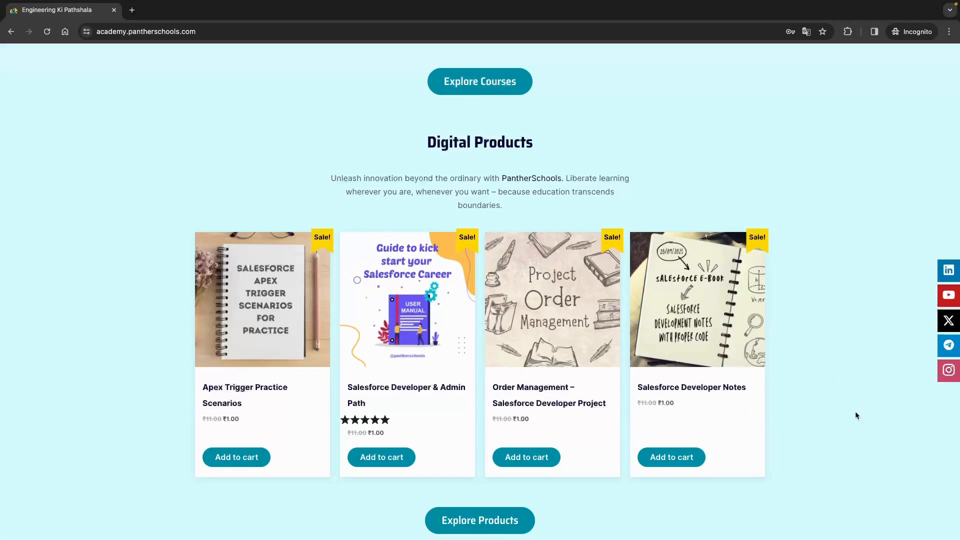
mouse_move(786, 479)
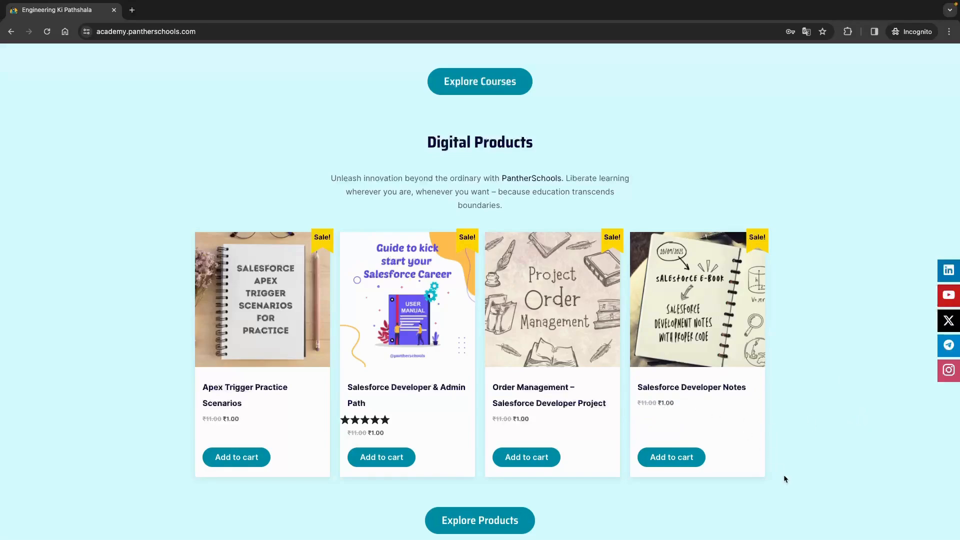
scroll(down, 3)
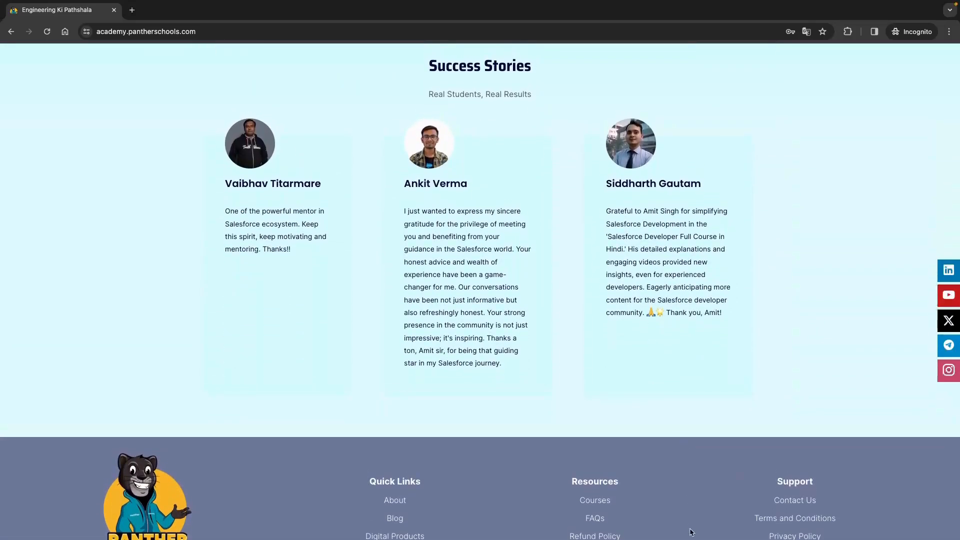
- Go to the dashboard sign-in page through the header's Getting Started link
scroll(up, 3)
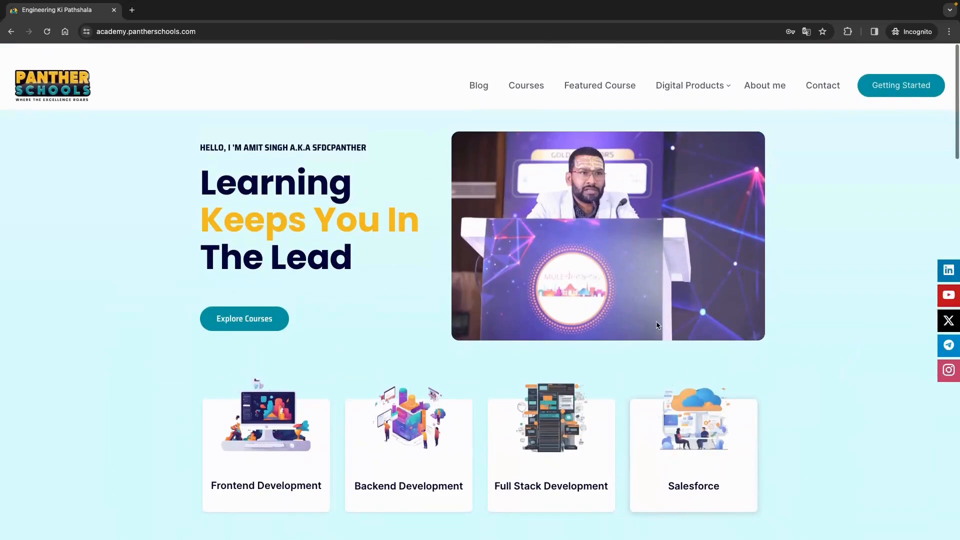
scroll(down, 3)
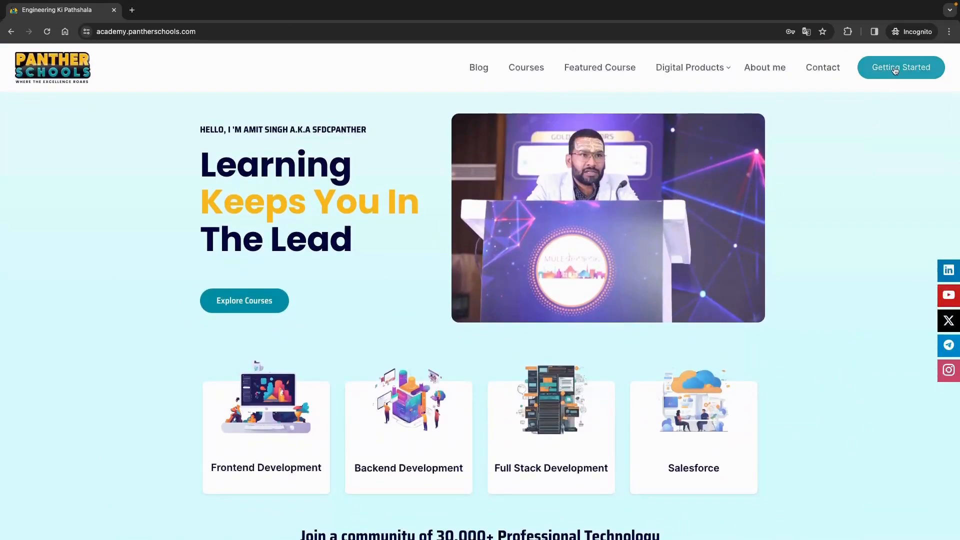
click(901, 68)
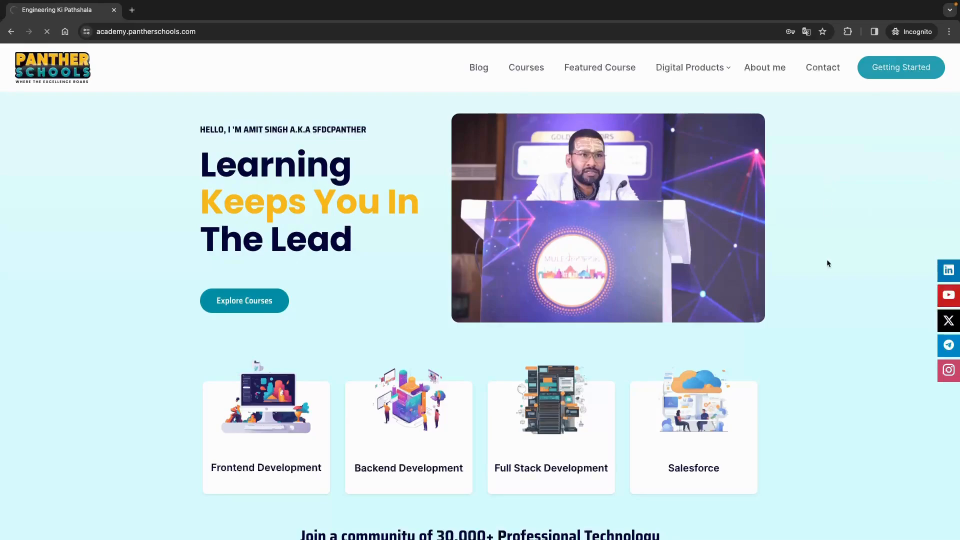
click(900, 67)
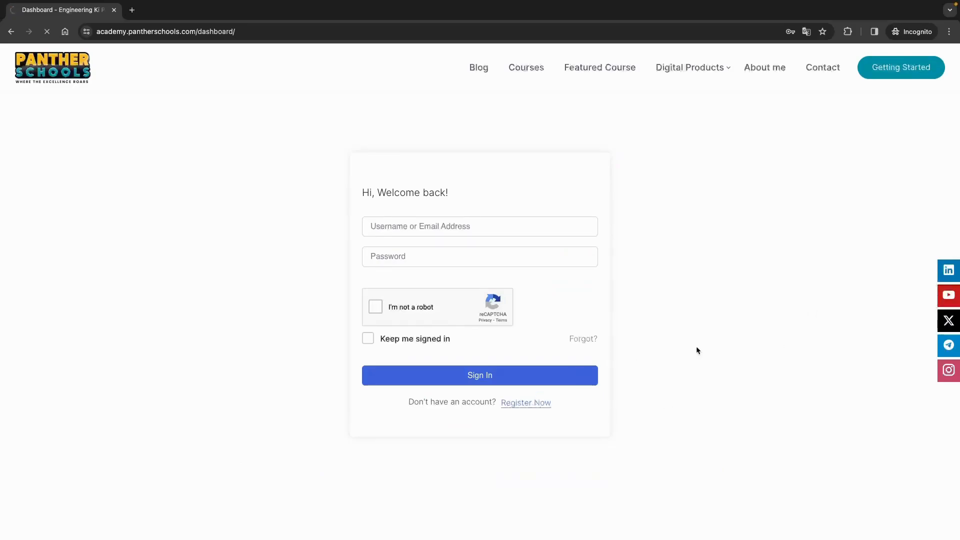
- Open the Register Now form with name, username, email and password fields
click(525, 403)
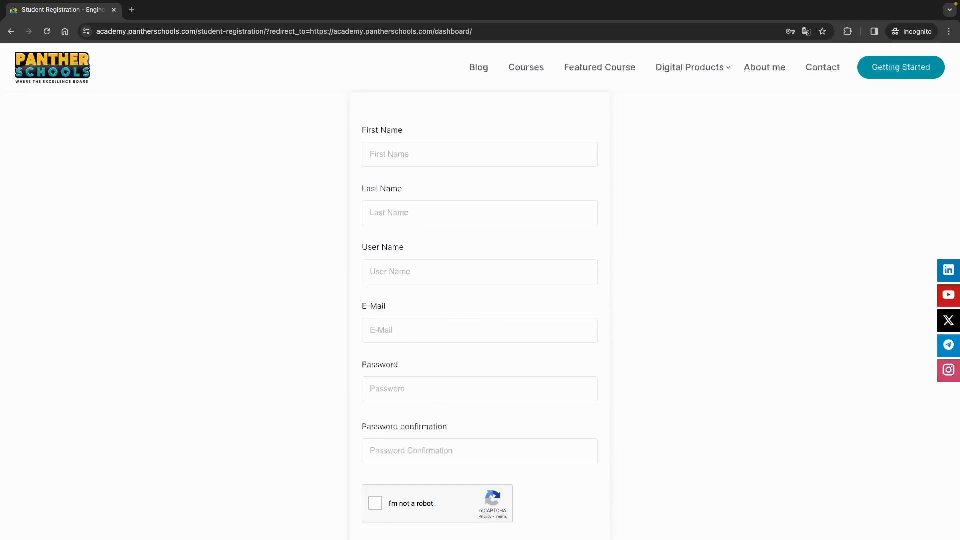
mouse_move(646, 523)
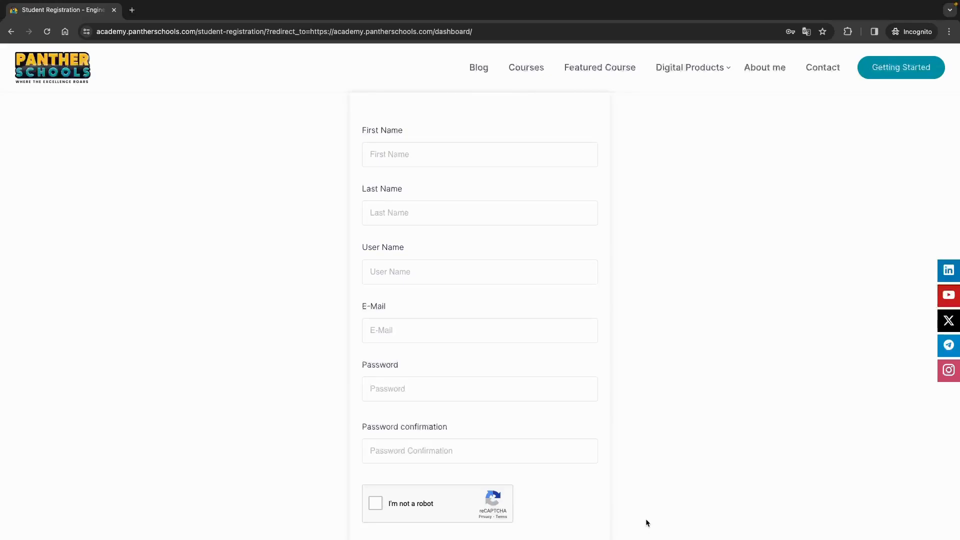
mouse_move(775, 356)
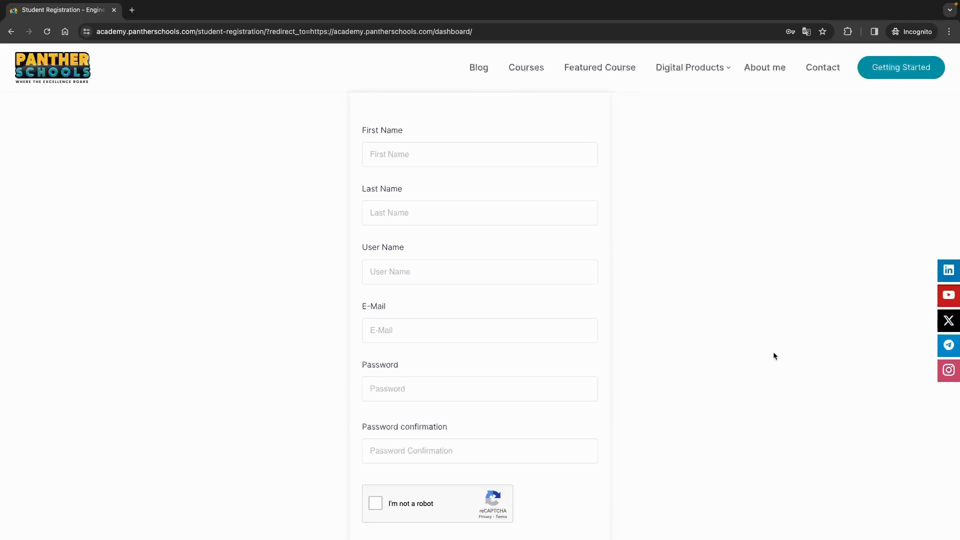
click(690, 68)
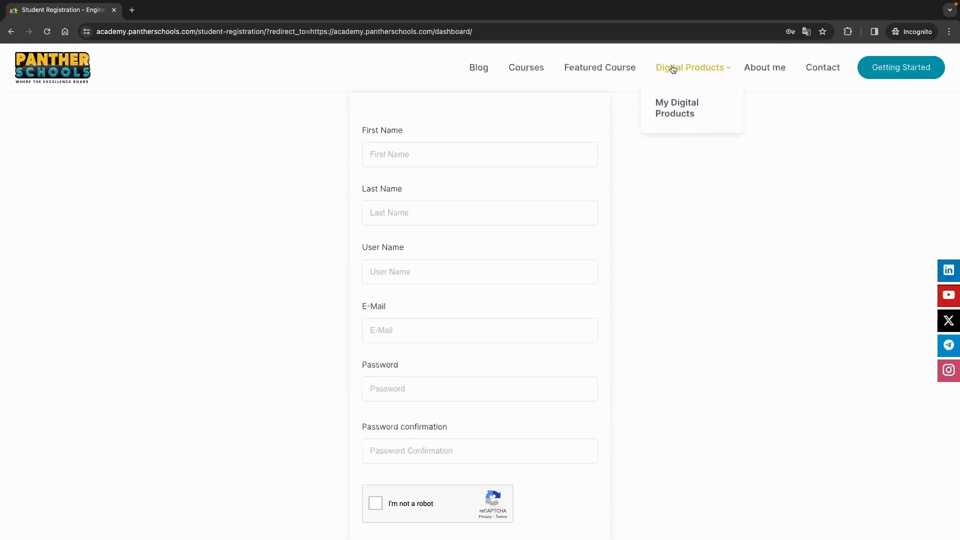
- Browse the Digital Products page's four discounted Salesforce resources and scroll back up
click(677, 108)
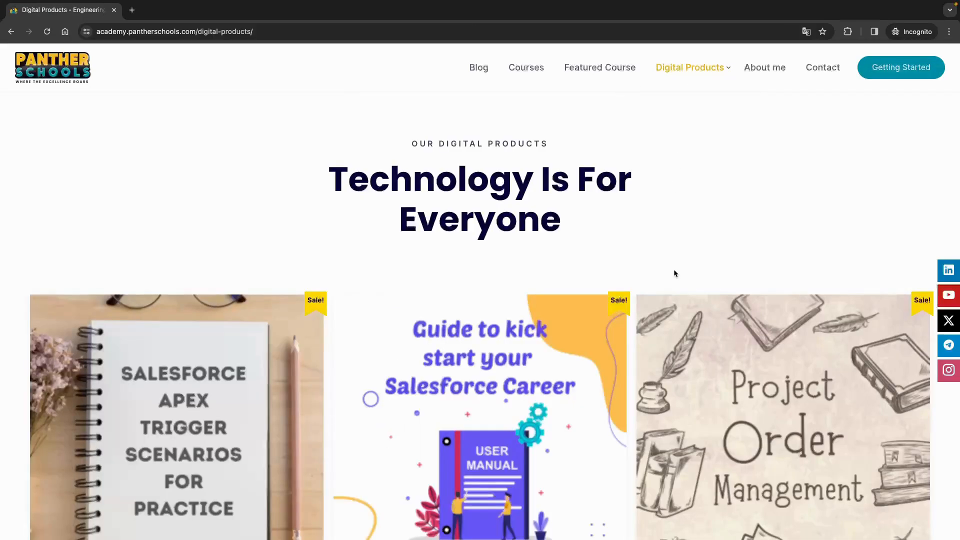
scroll(down, 3)
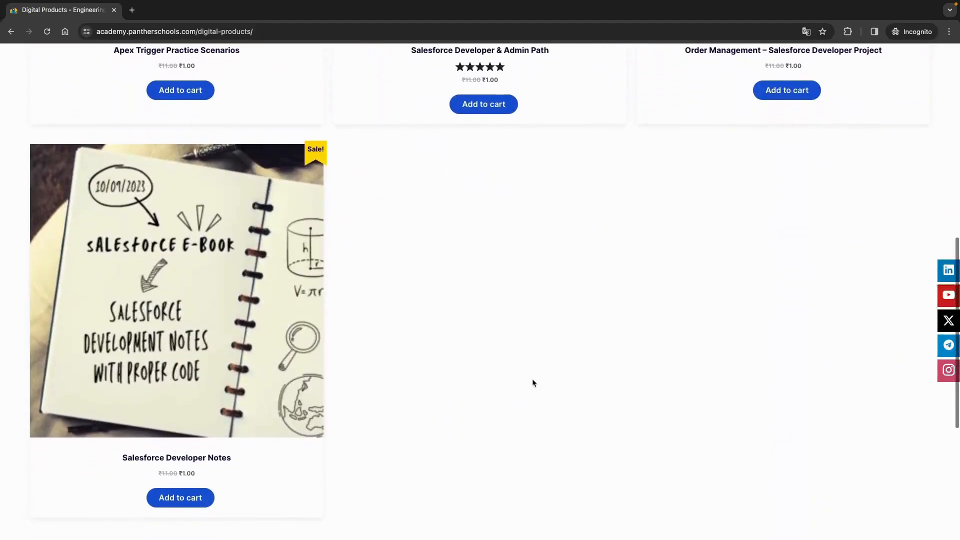
scroll(down, 3)
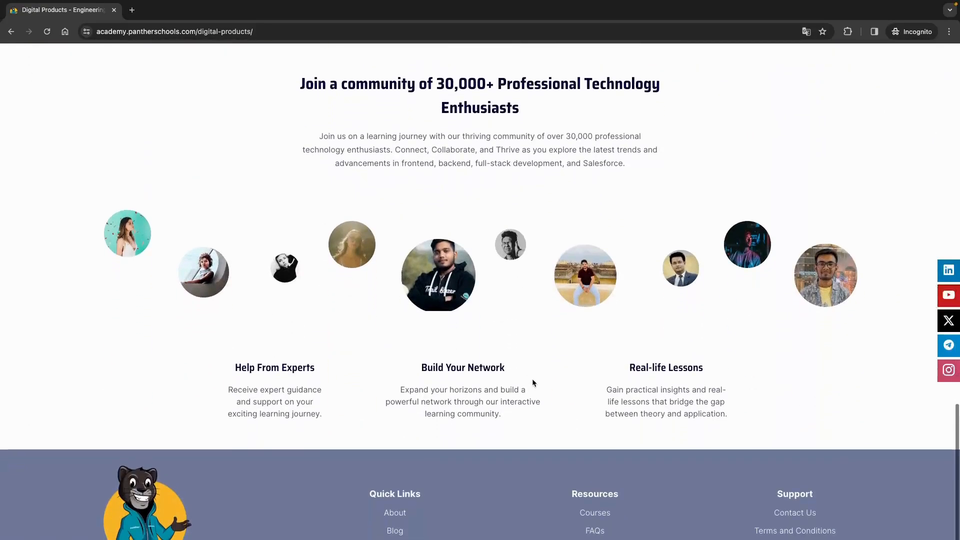
scroll(up, 3)
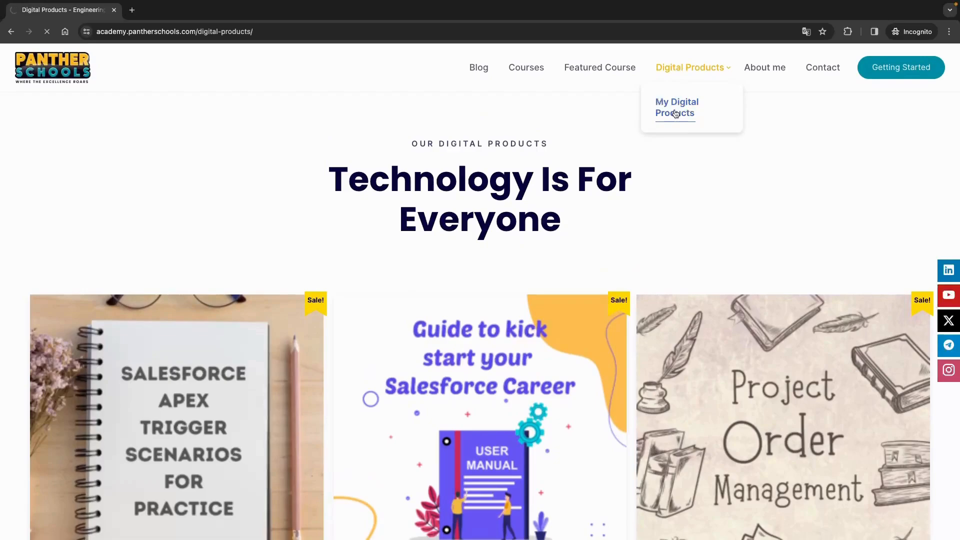
- View My Digital Products, then go to the Contact page's 'How about being buddies?' form
click(676, 107)
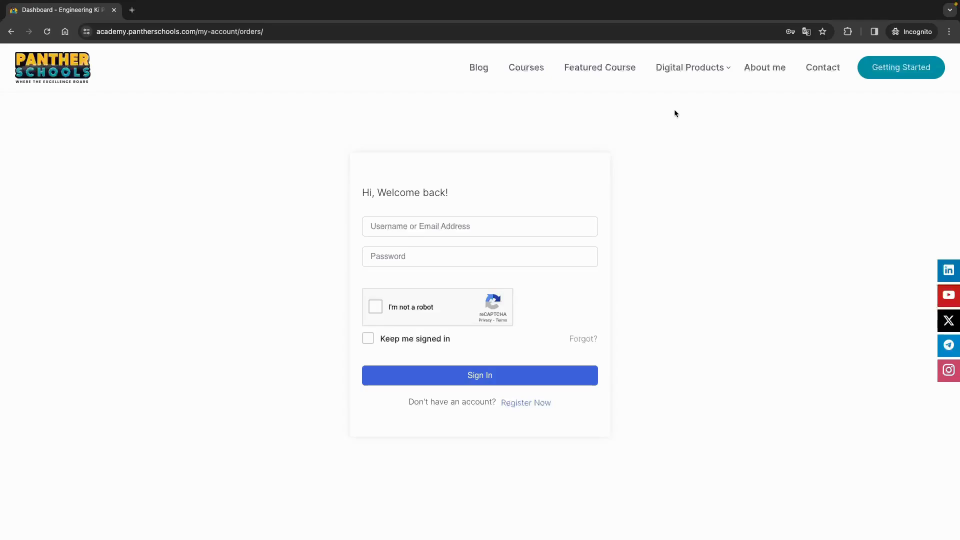
mouse_move(798, 98)
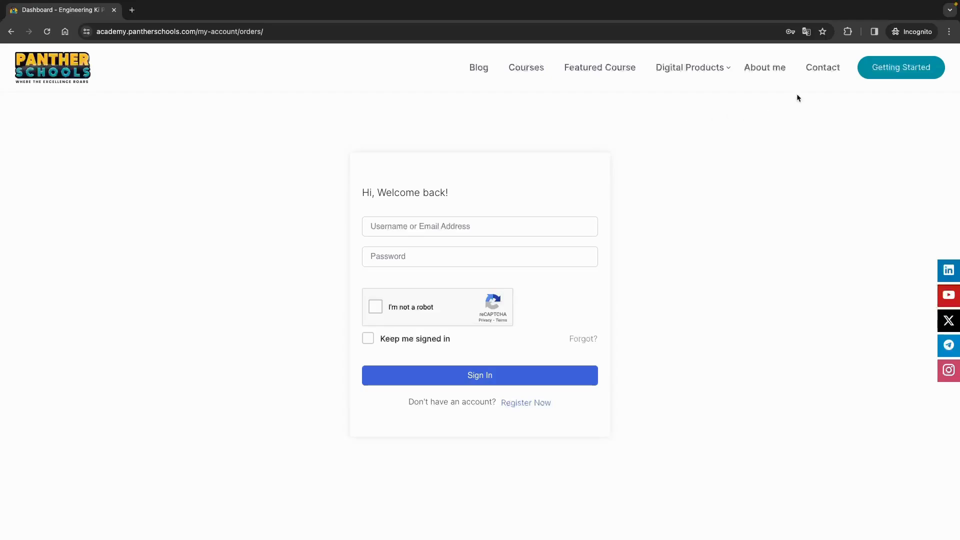
click(822, 67)
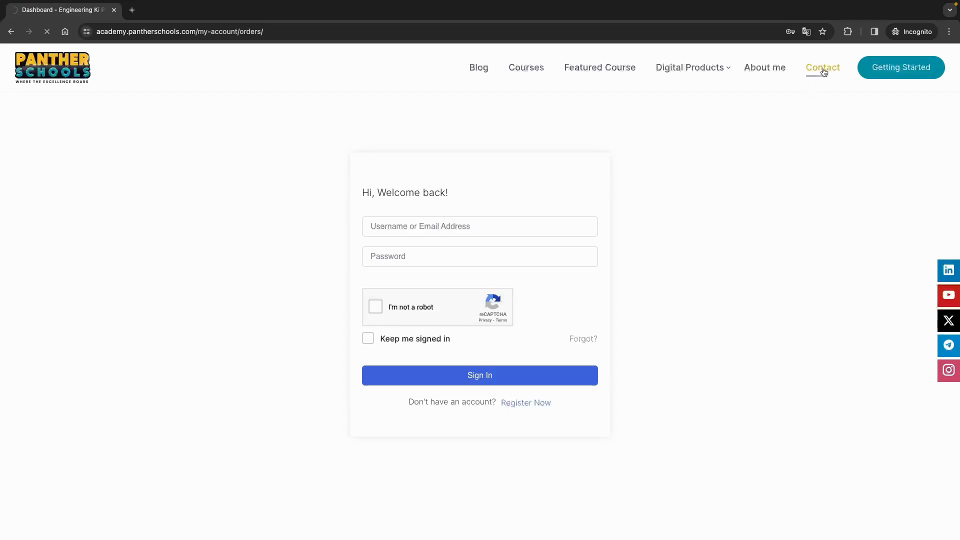
click(822, 67)
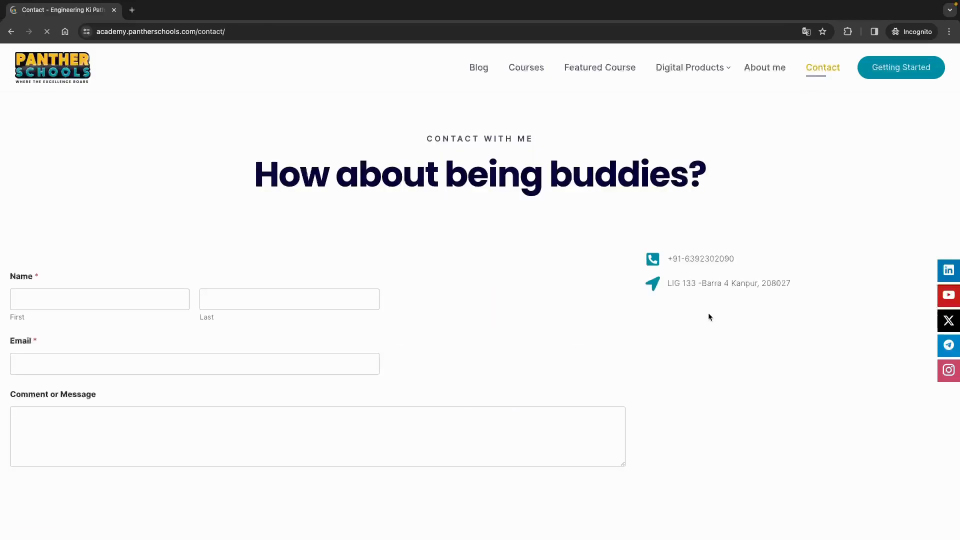